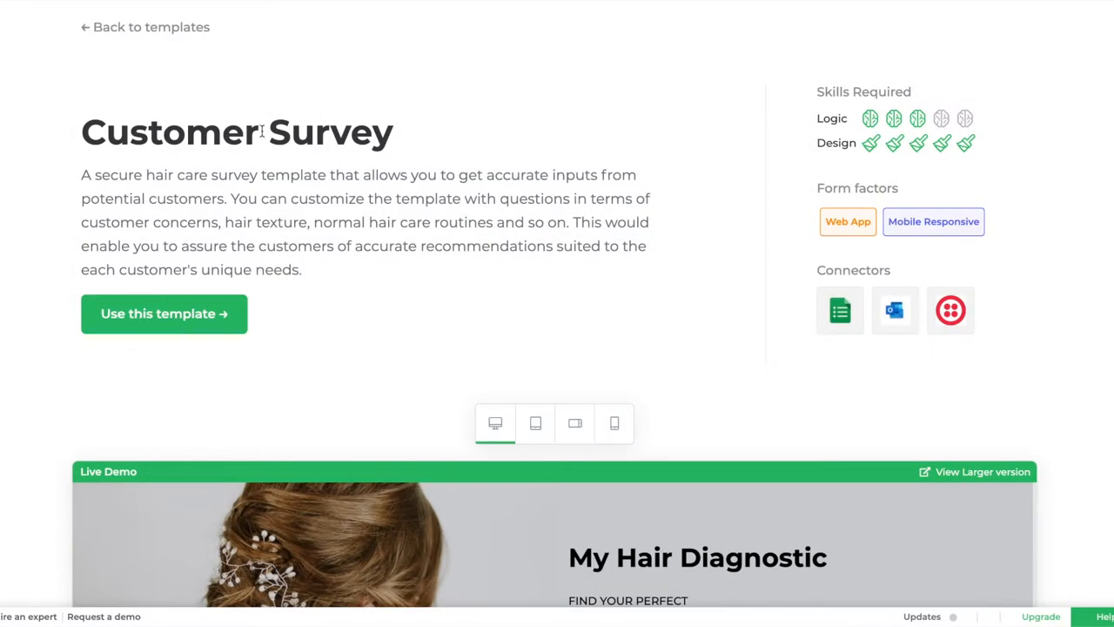
Step: Install the Customer Survey template with its demo data from the install dialog
click(164, 313)
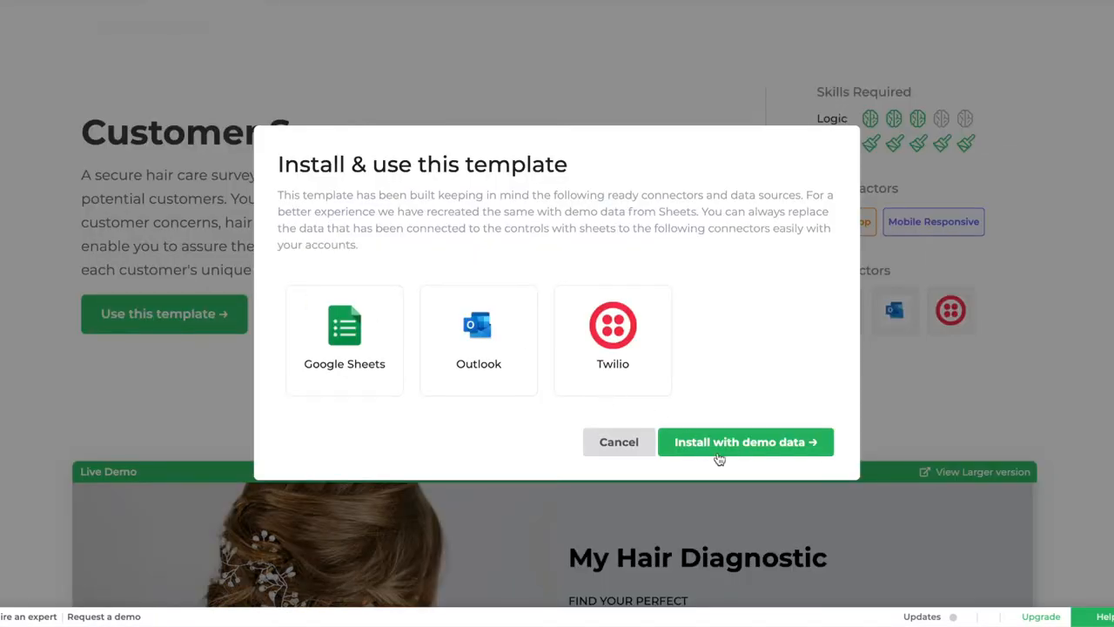
click(745, 442)
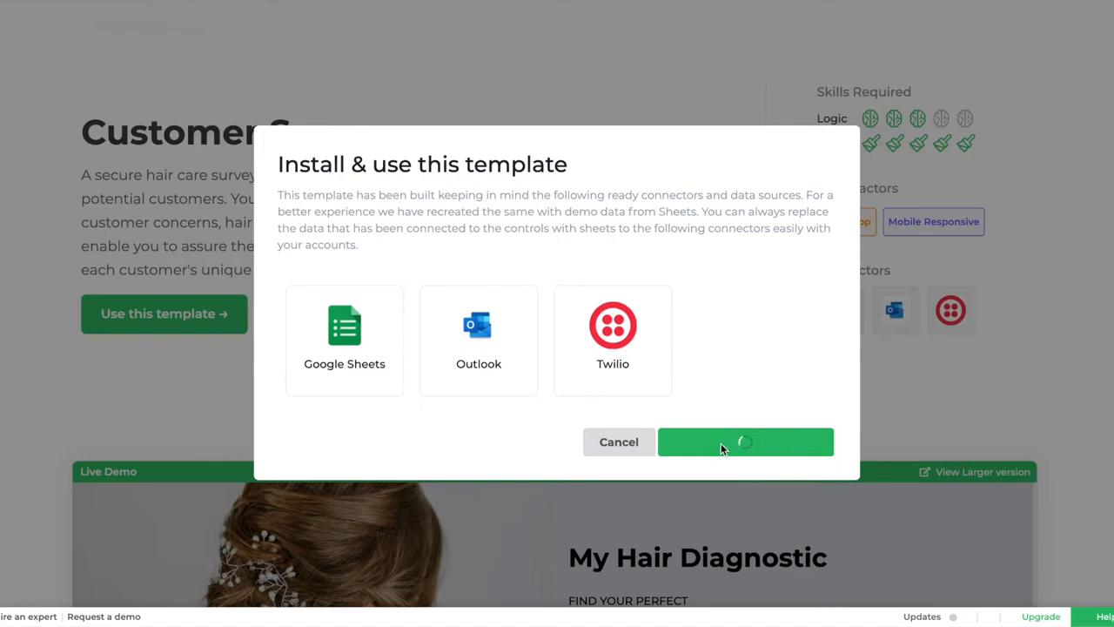
click(746, 442)
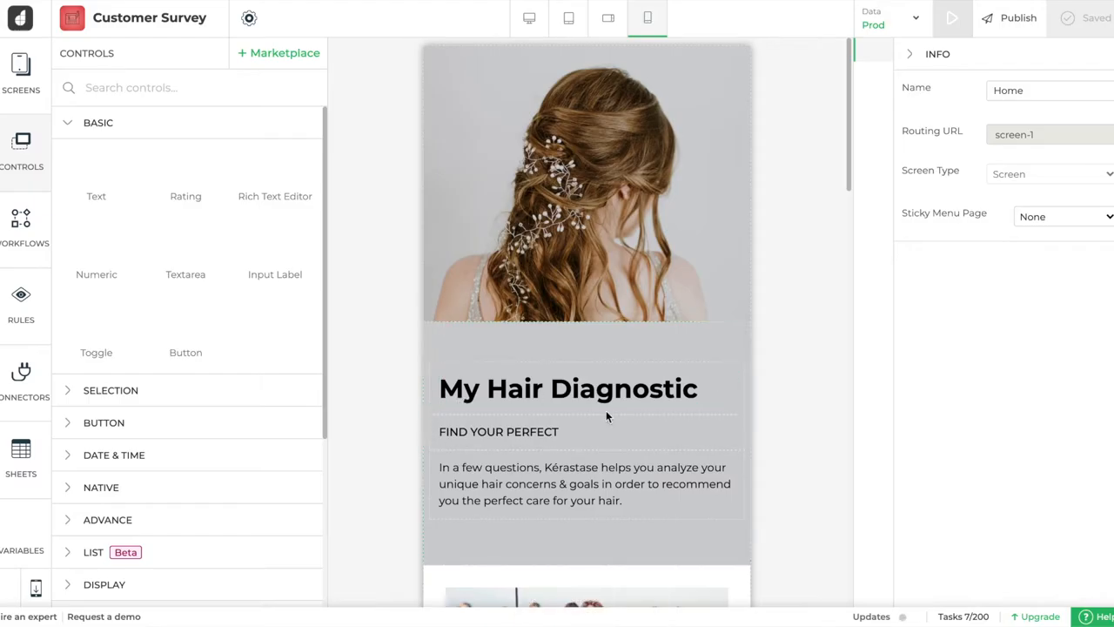
Step: Let the Customer Survey app finish loading in the builder on its Home screen
scroll(down, 3)
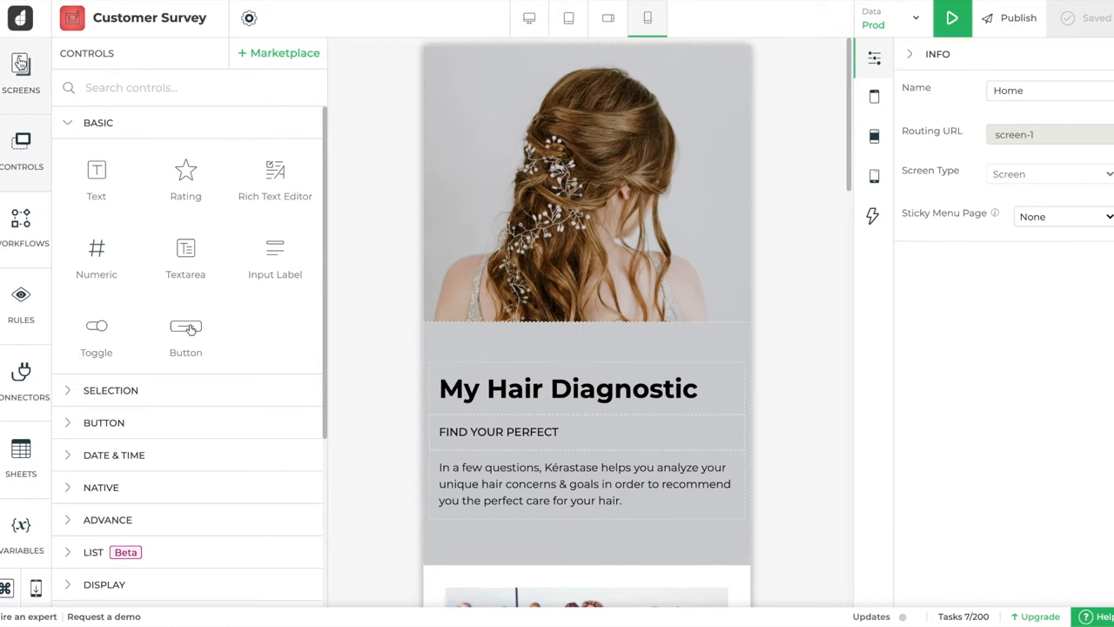
Step: Open the '1 My Hair & Scalp' screen, select the hair texture image choice and reveal the Selection controls
click(21, 73)
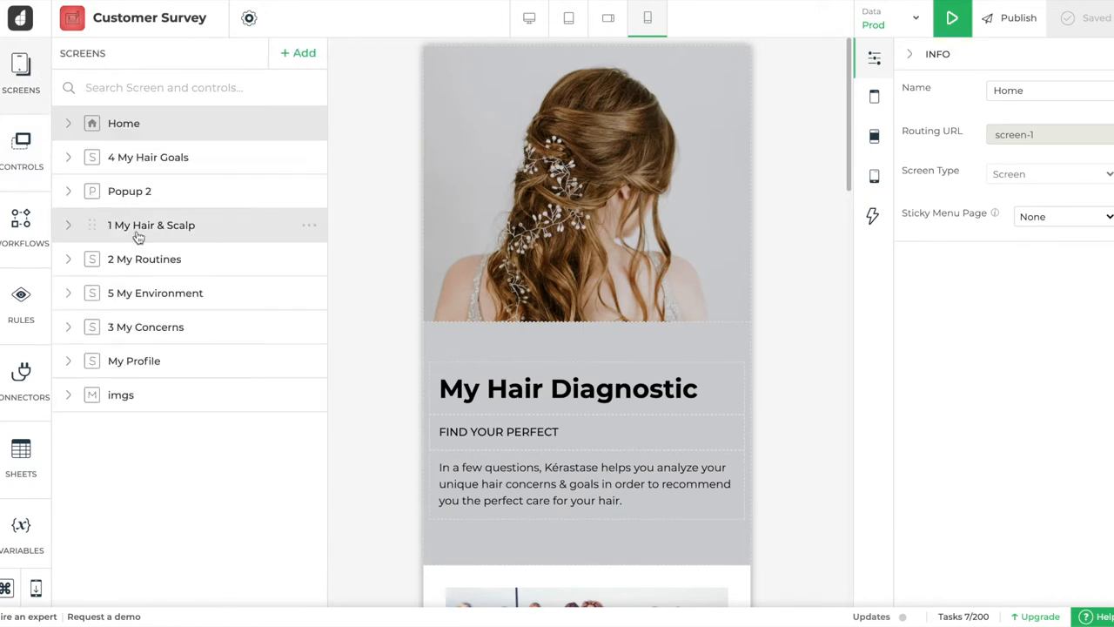
click(151, 224)
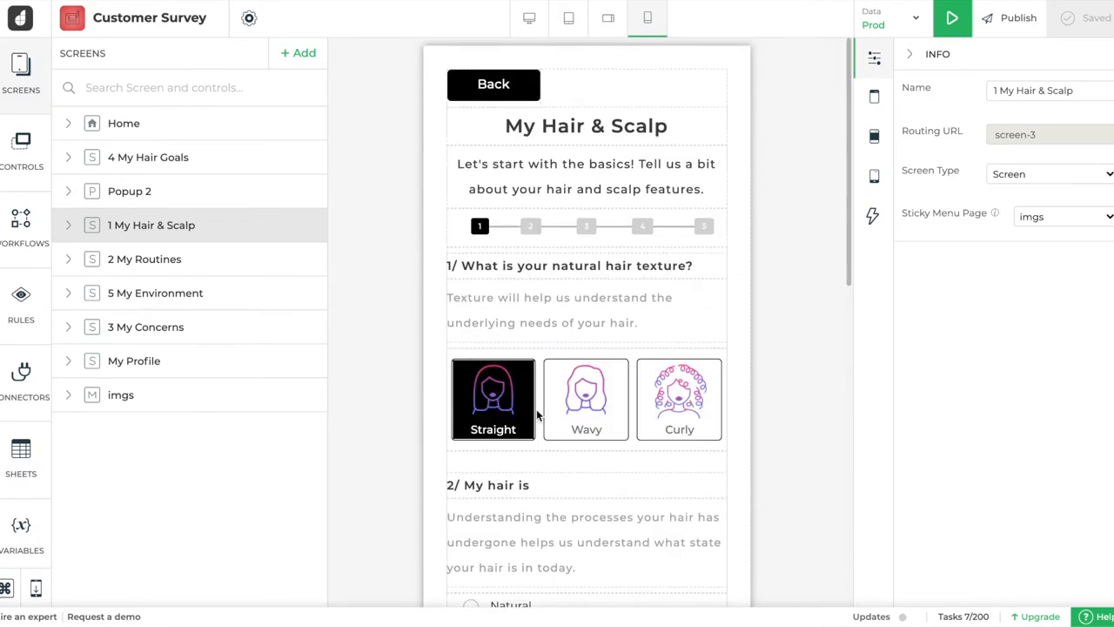
click(21, 148)
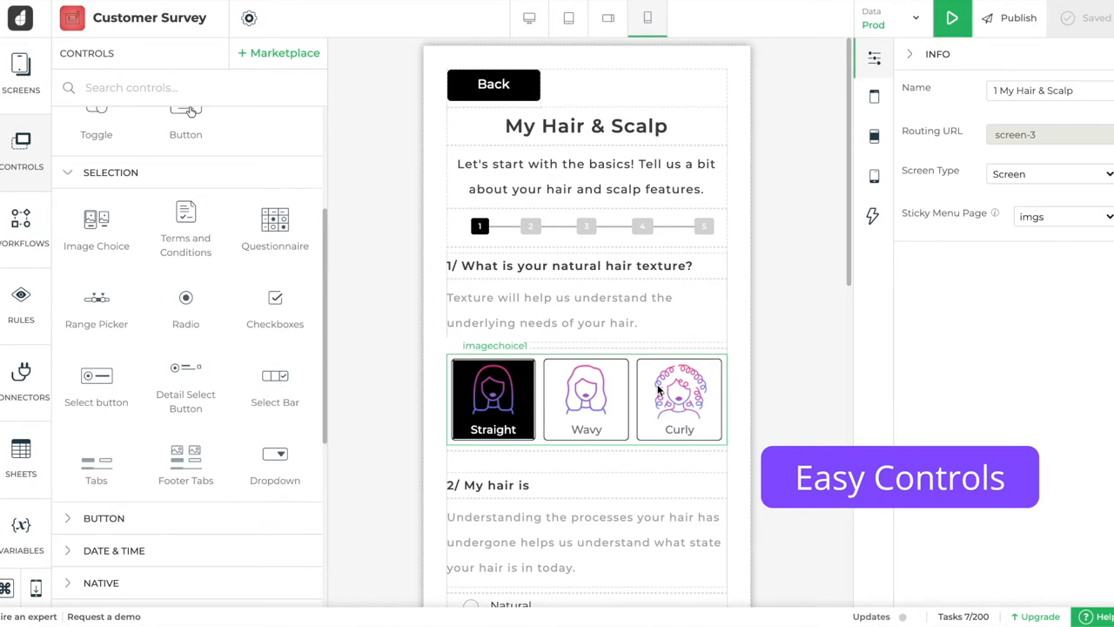
scroll(down, 3)
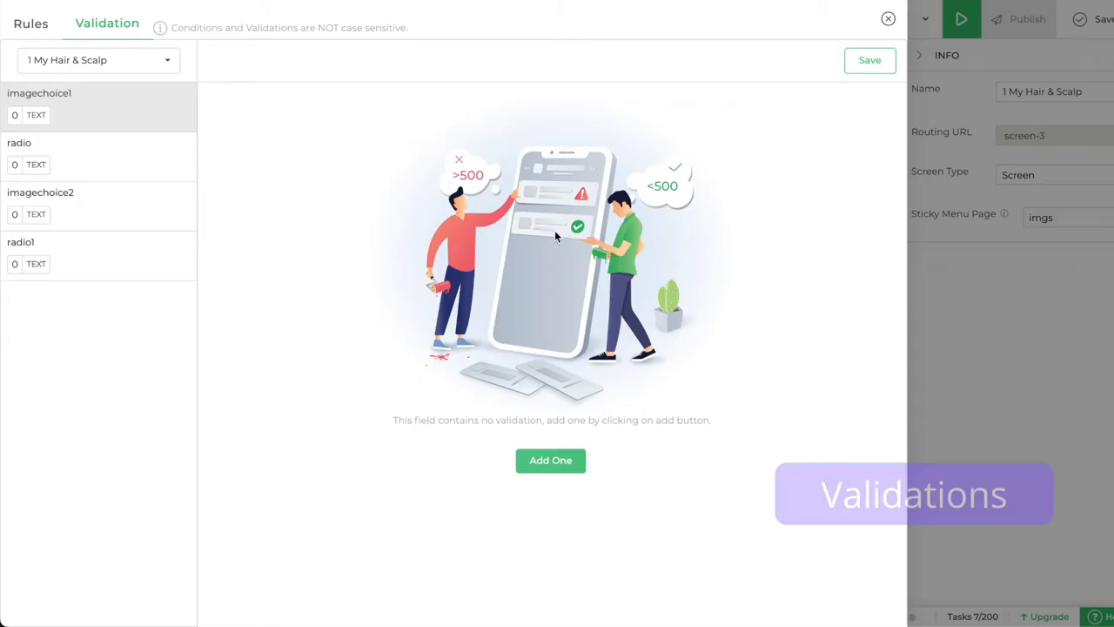
Step: Add an imagechoice1 validation with the message 'You cannot leave this field empty'
click(550, 460)
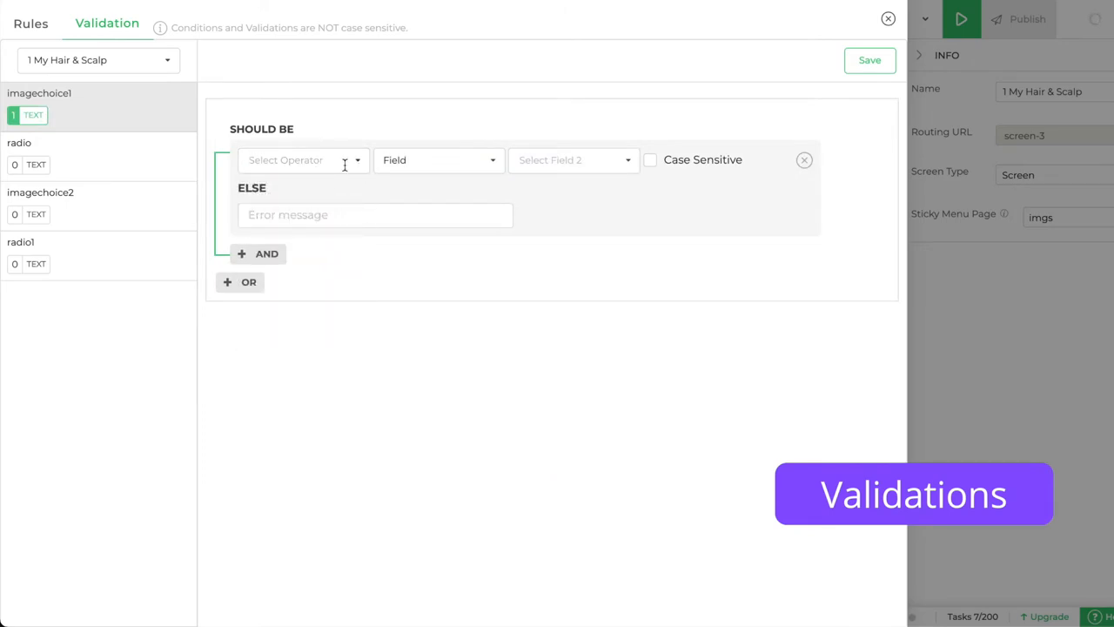
text(You cannot leave this field empty)
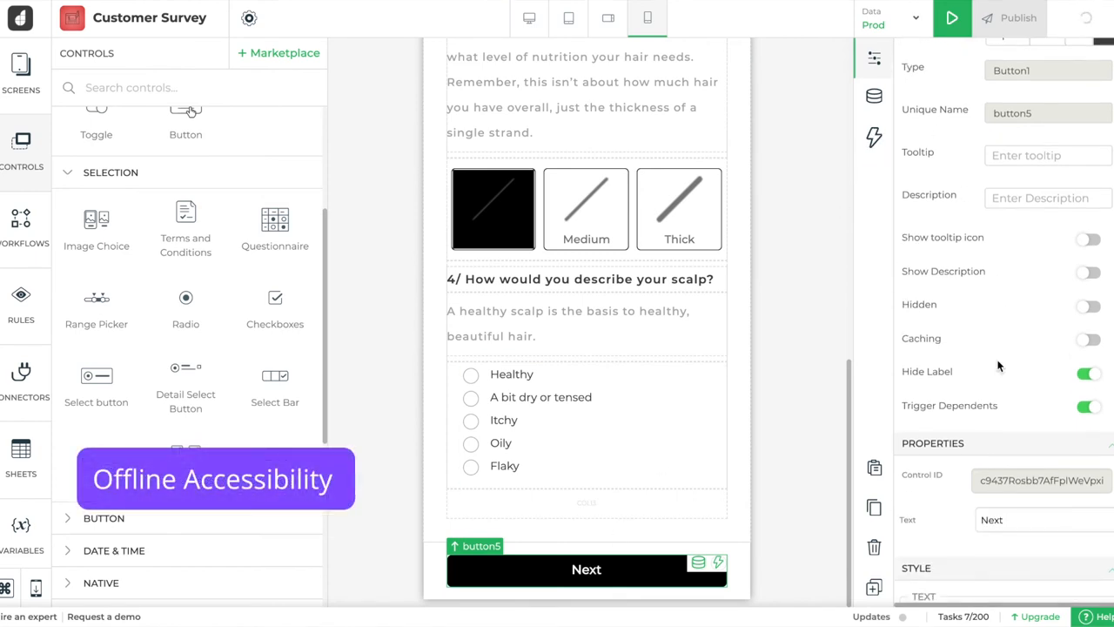
Step: Turn on caching for button5 and show its bindable data sources
click(1090, 337)
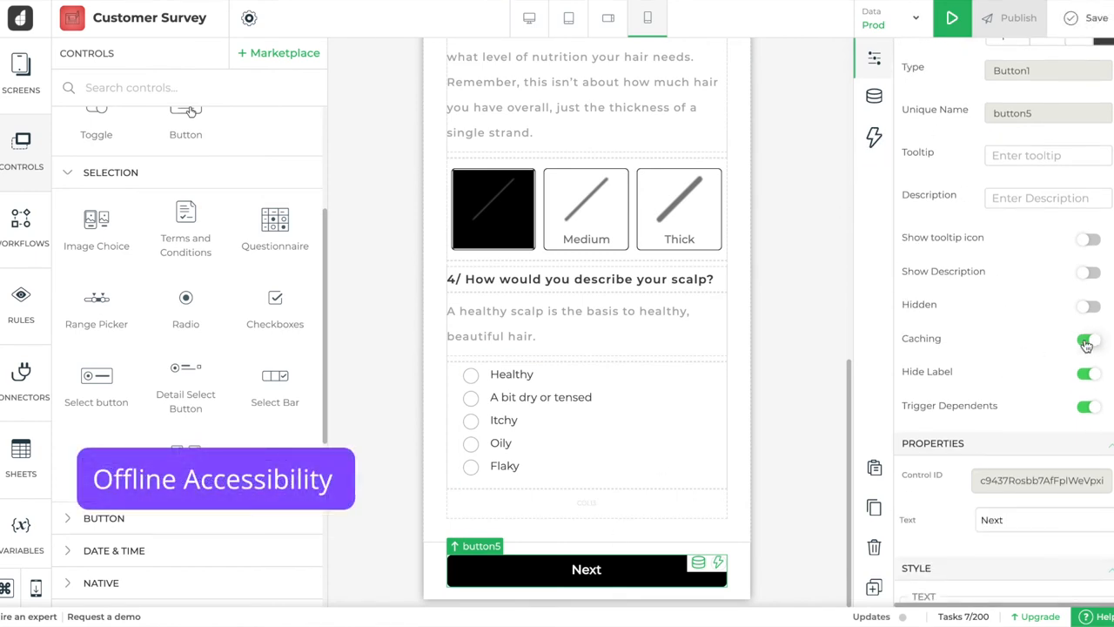
click(1088, 338)
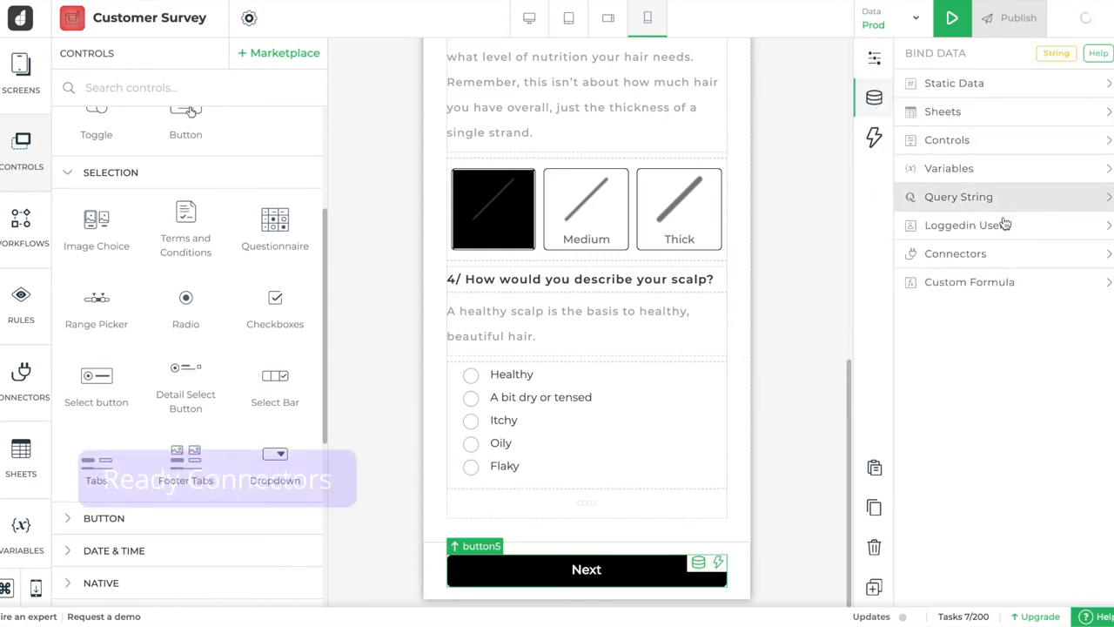
Step: Browse the connector catalog listing Trello, Slack, GitHub and Stripe
click(954, 254)
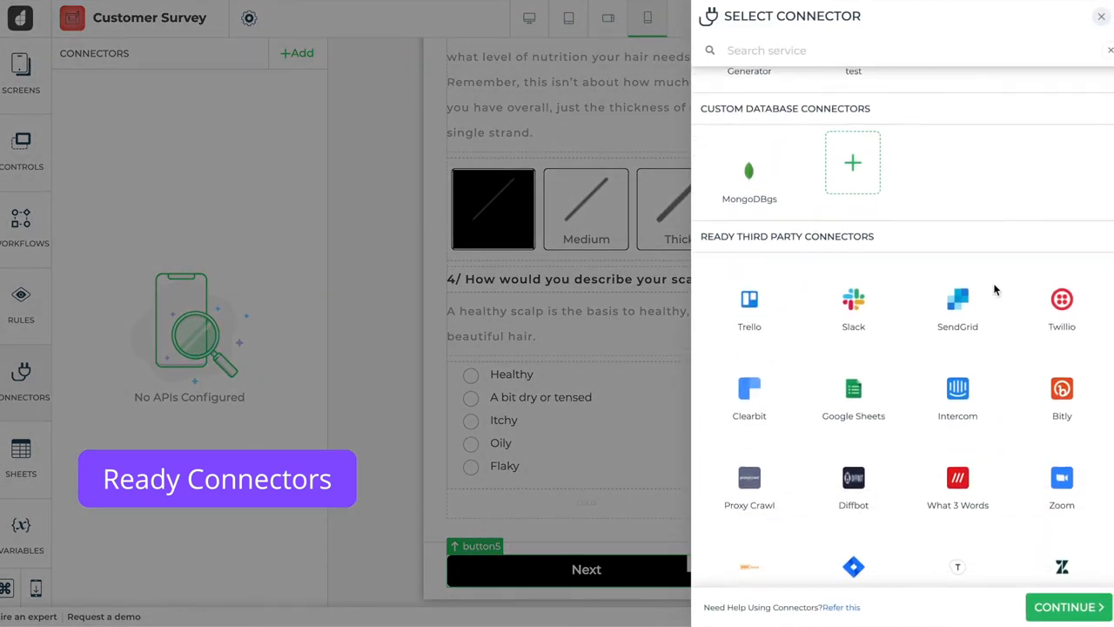
scroll(down, 3)
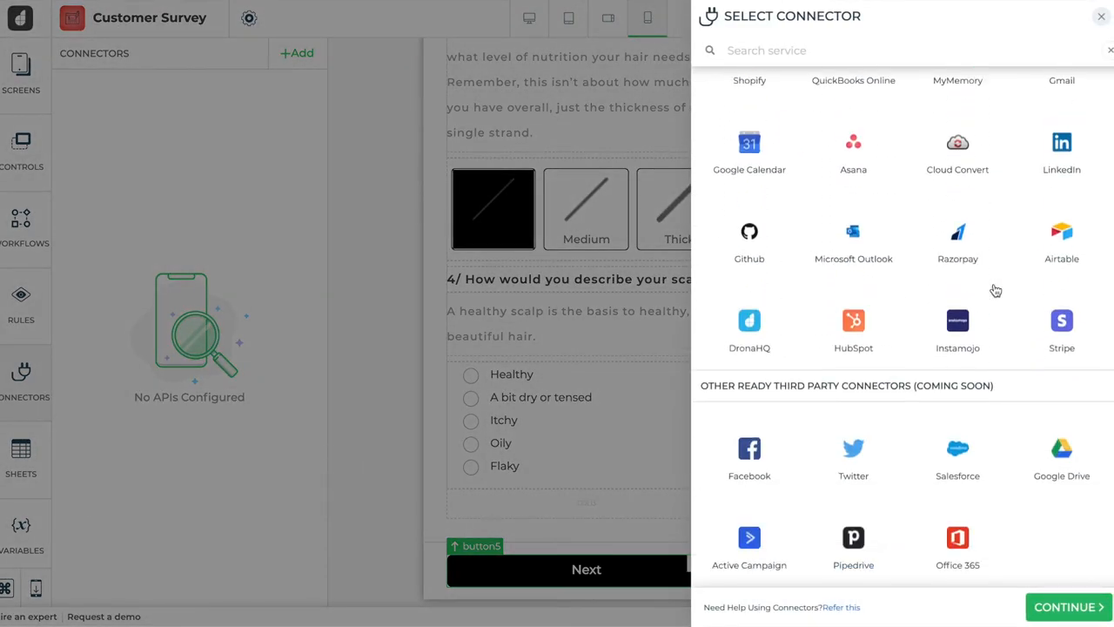